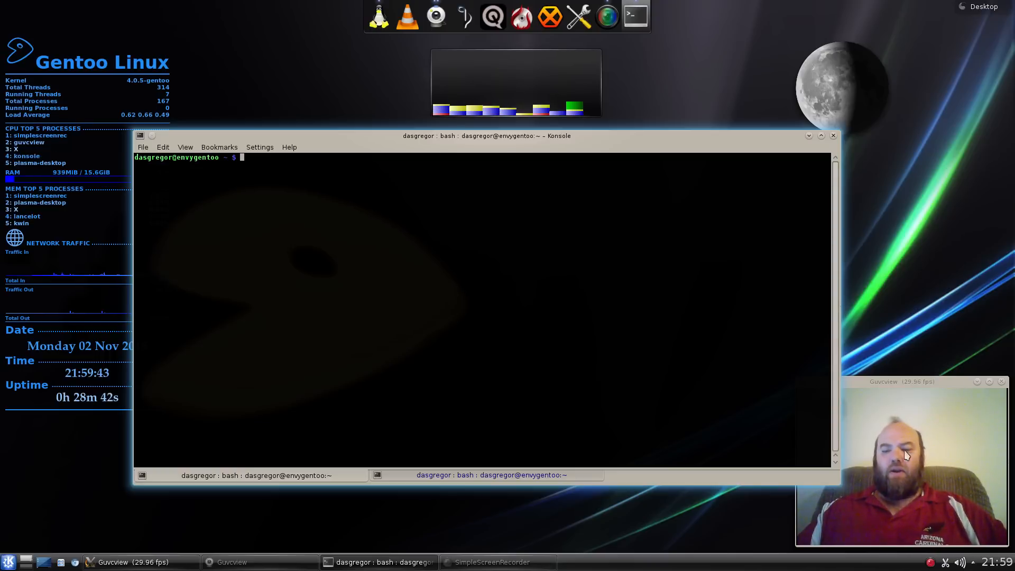
pyautogui.moveTo(262, 117)
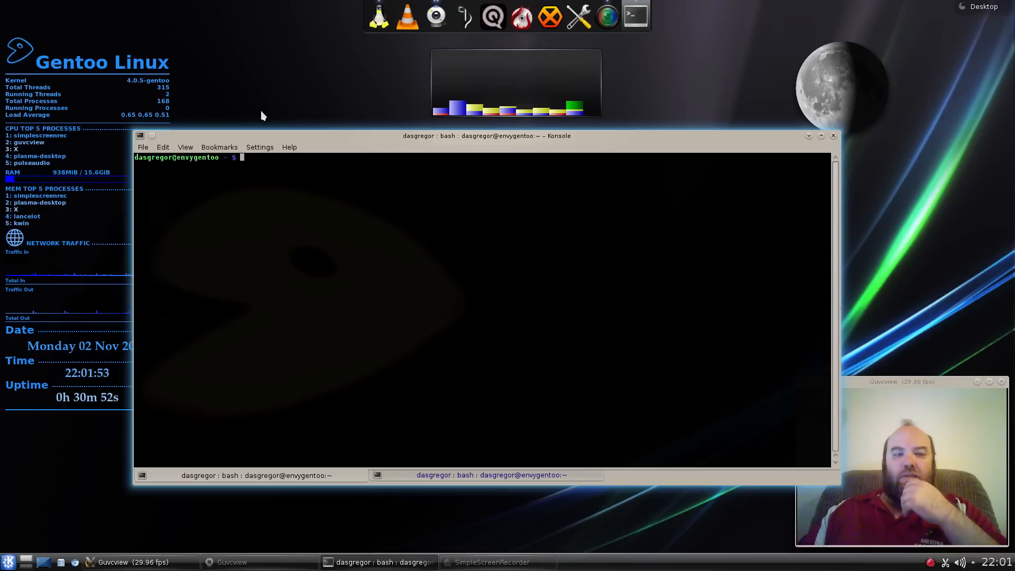
# Run gcc-config with no arguments to print its usage and option list
pyautogui.write('g')
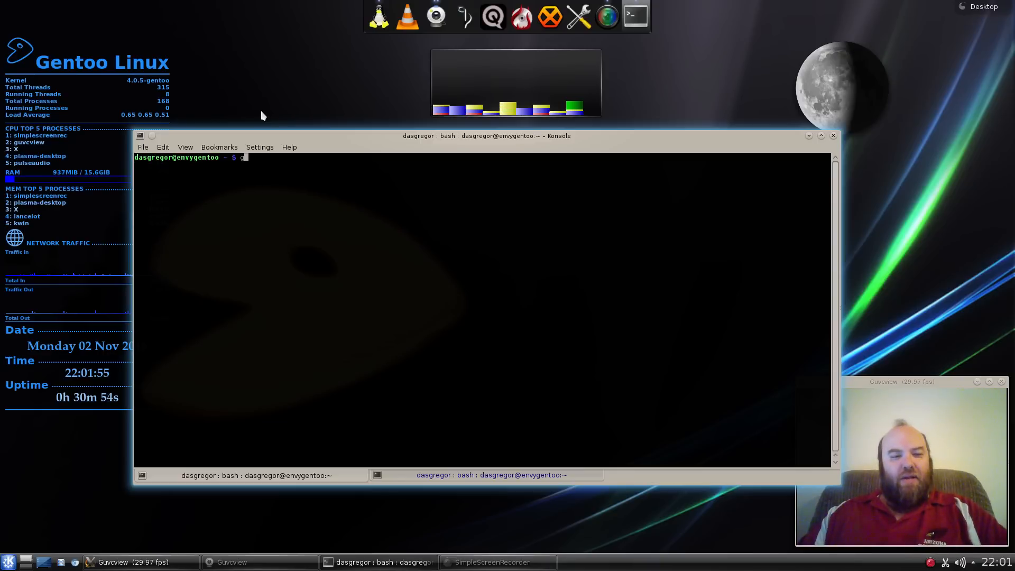
pyautogui.write('cc-conf')
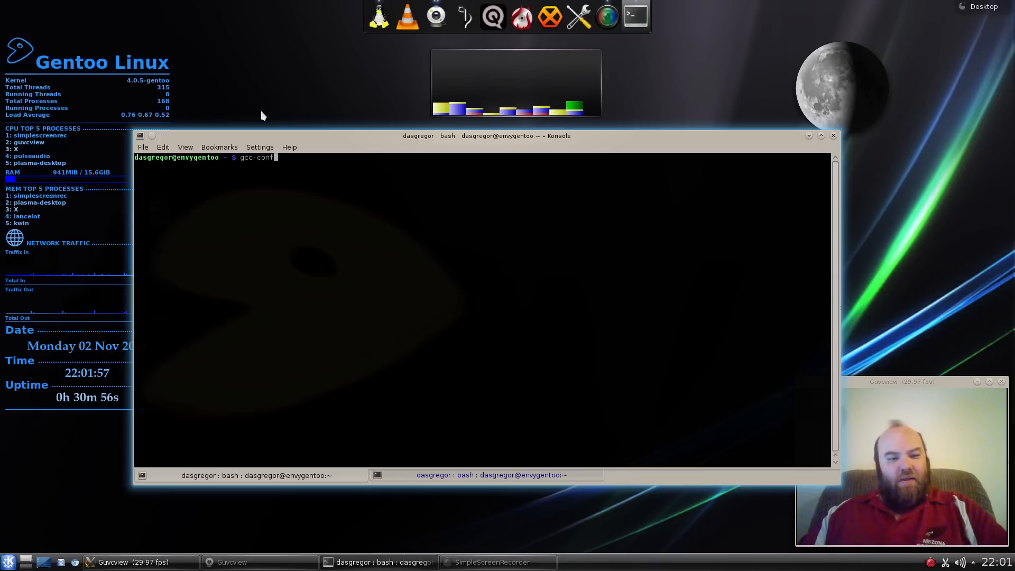
pyautogui.write('ig')
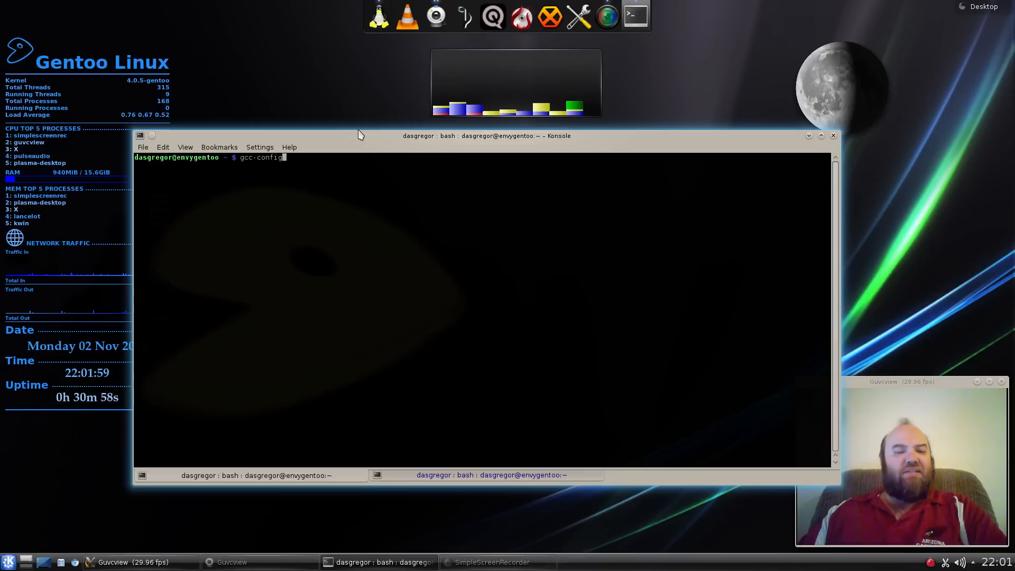
pyautogui.press('Return')
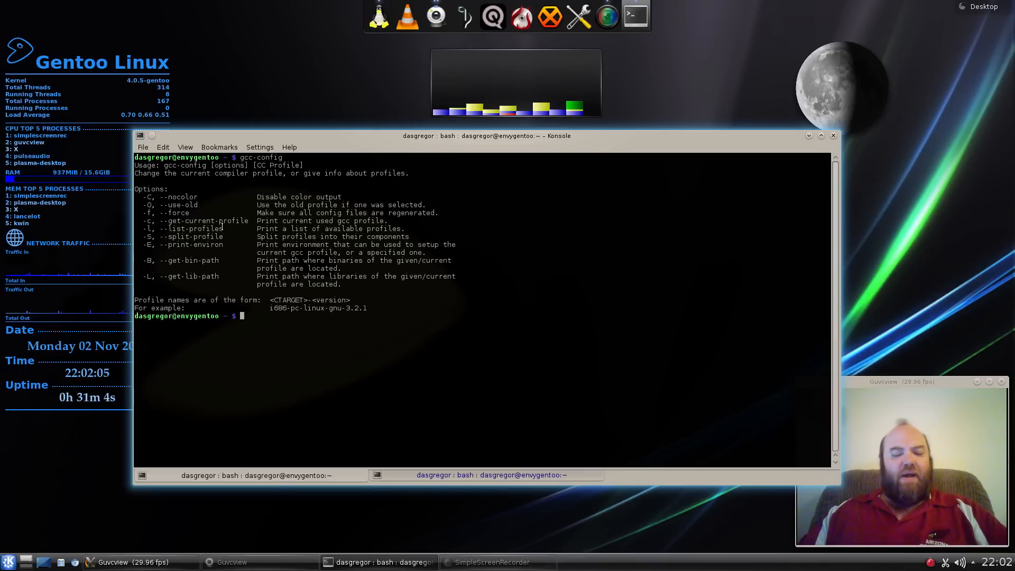
# Enter gcc-config again at the new prompt, ready for an argument
pyautogui.write('gcc-config')
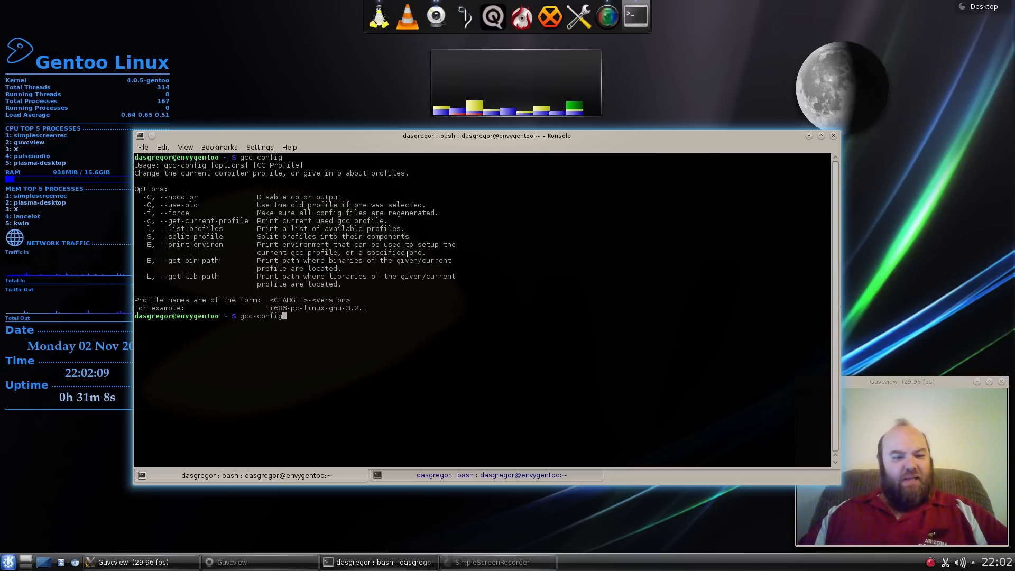
pyautogui.click(185, 147)
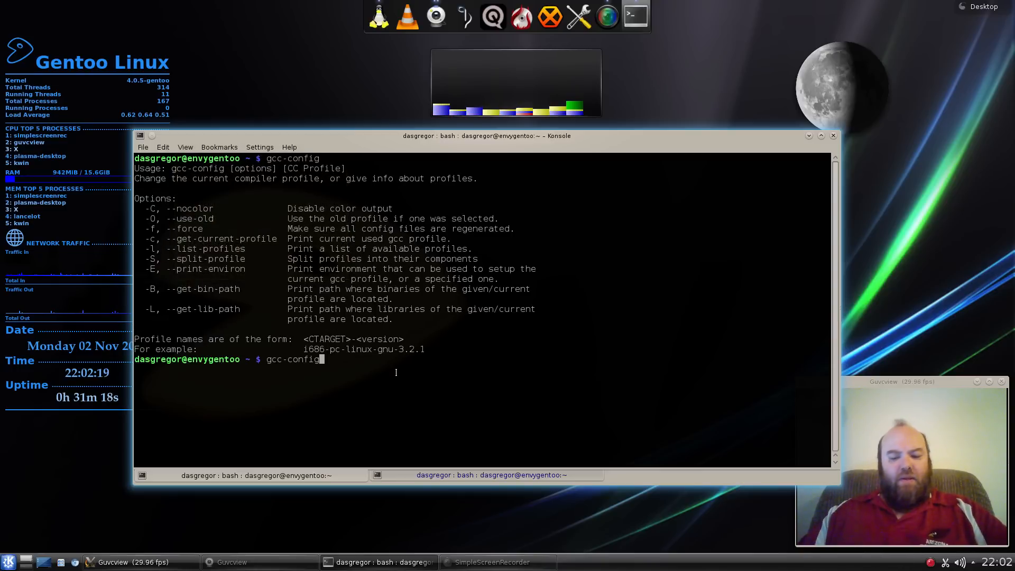
# Run gcc-config -l, listing x86_64-pc-linux-gnu-4.9.3 as the active profile
pyautogui.write(' -l')
pyautogui.press('Return')
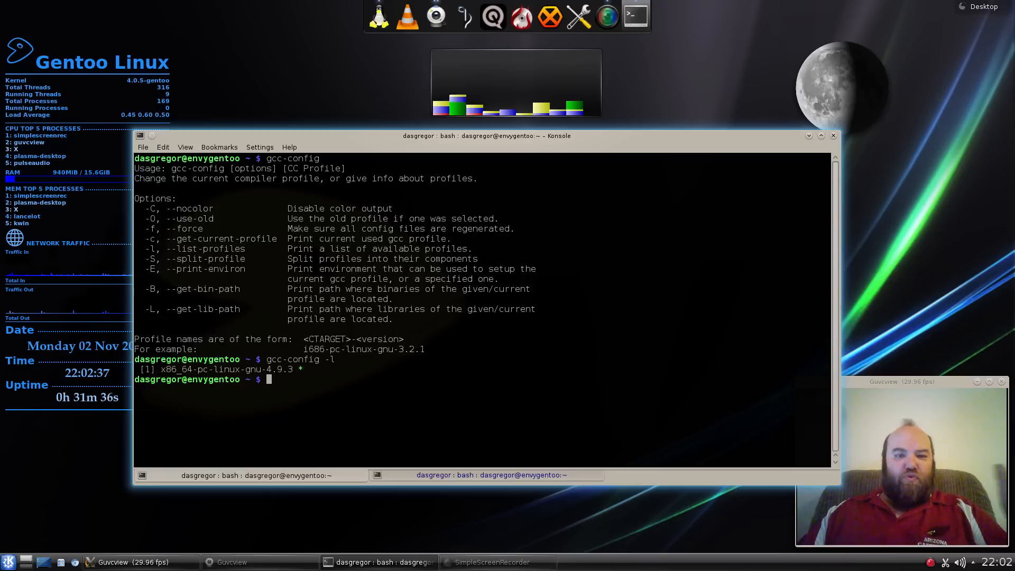
# Write sudo gcc-config 1 and discard it instead of running it
pyautogui.write('sudo g')
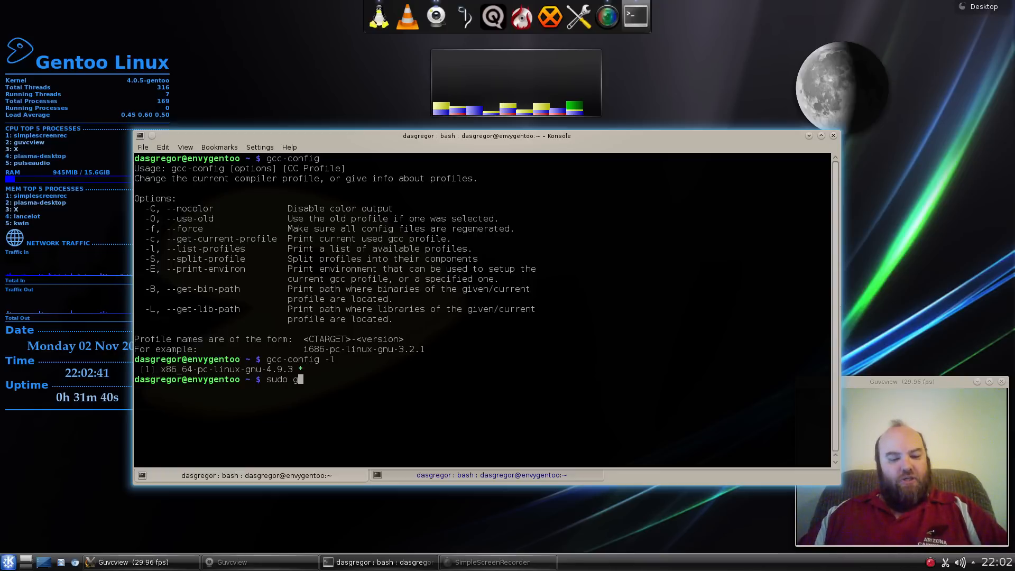
pyautogui.write('cc-c')
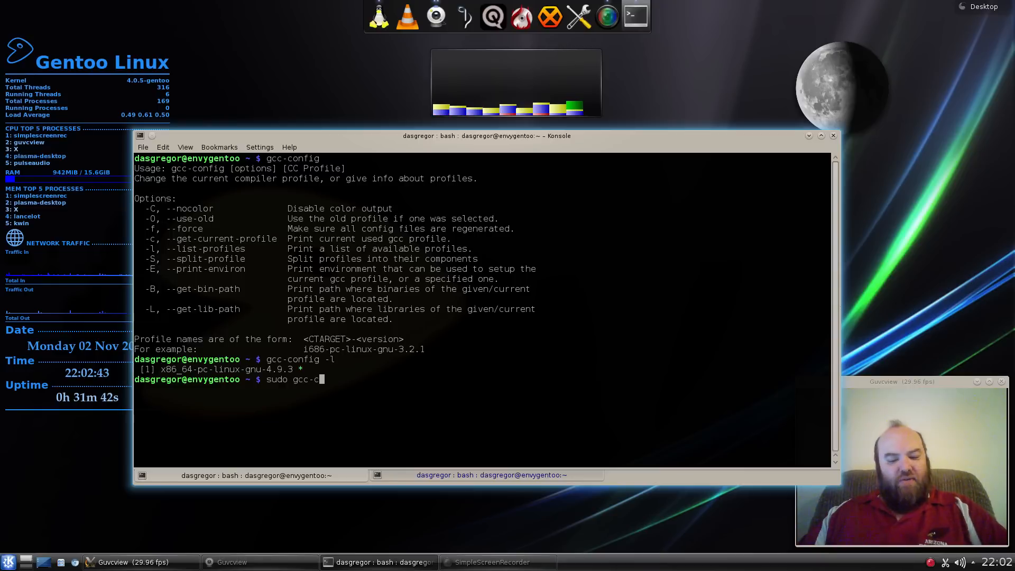
pyautogui.write('onfig')
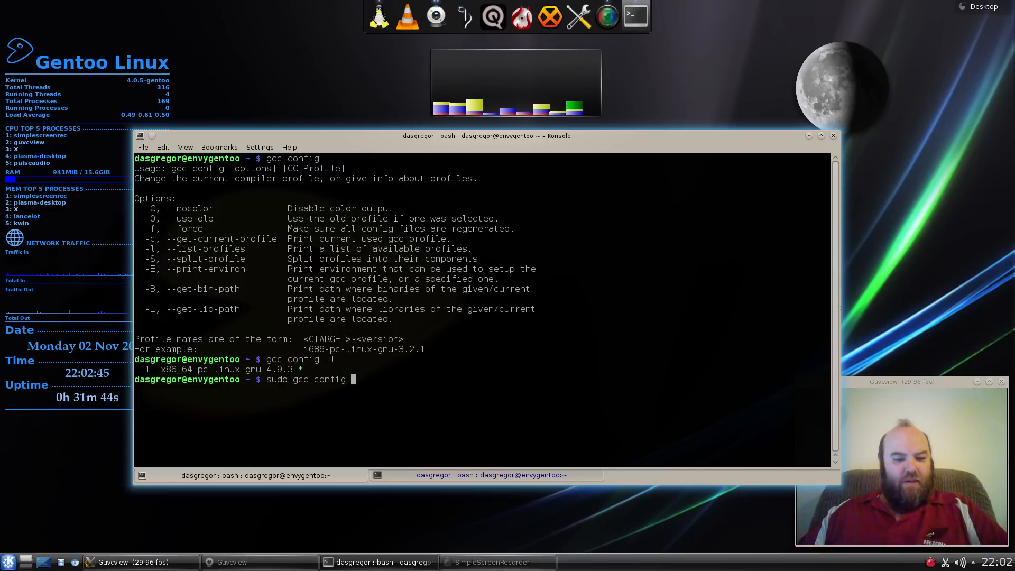
pyautogui.write('1')
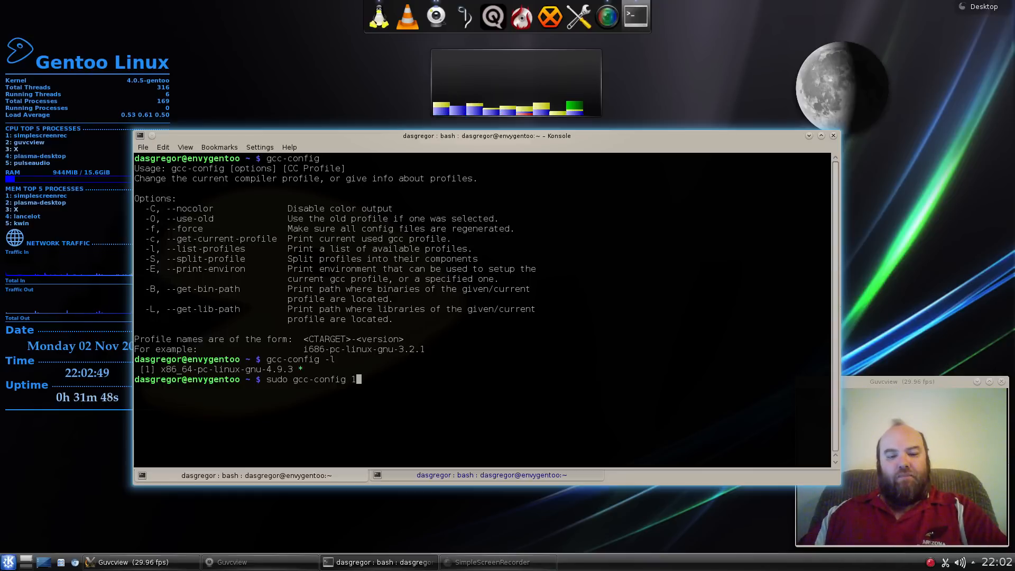
pyautogui.press('Return')
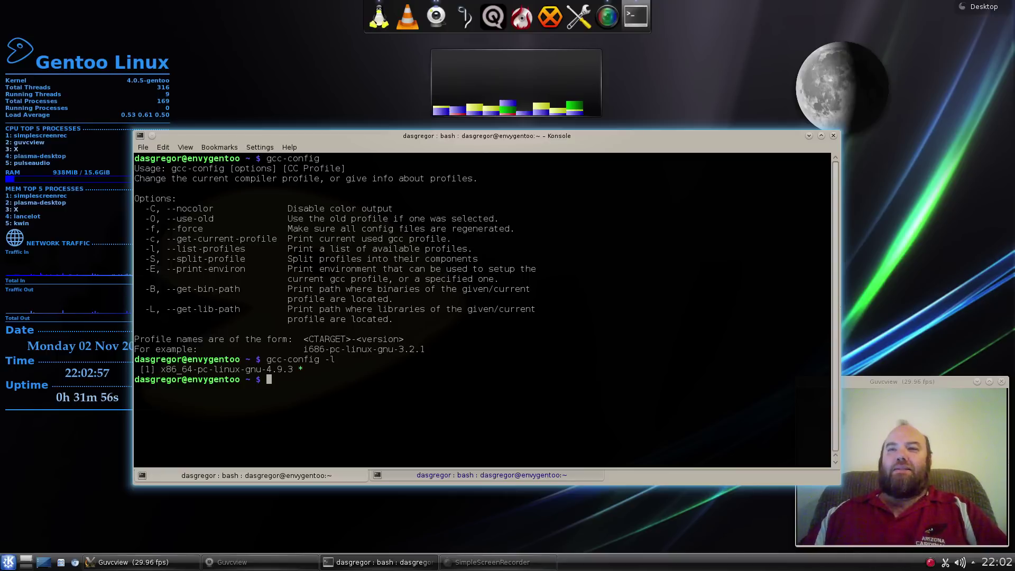
# Enter /etc/profile at the prompt
pyautogui.write('/etc')
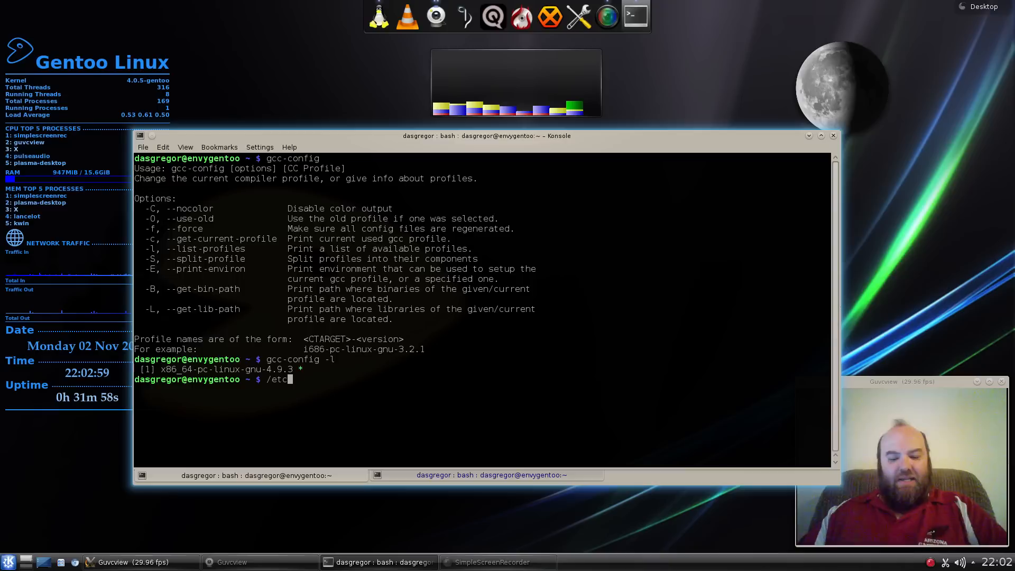
pyautogui.write('profile')
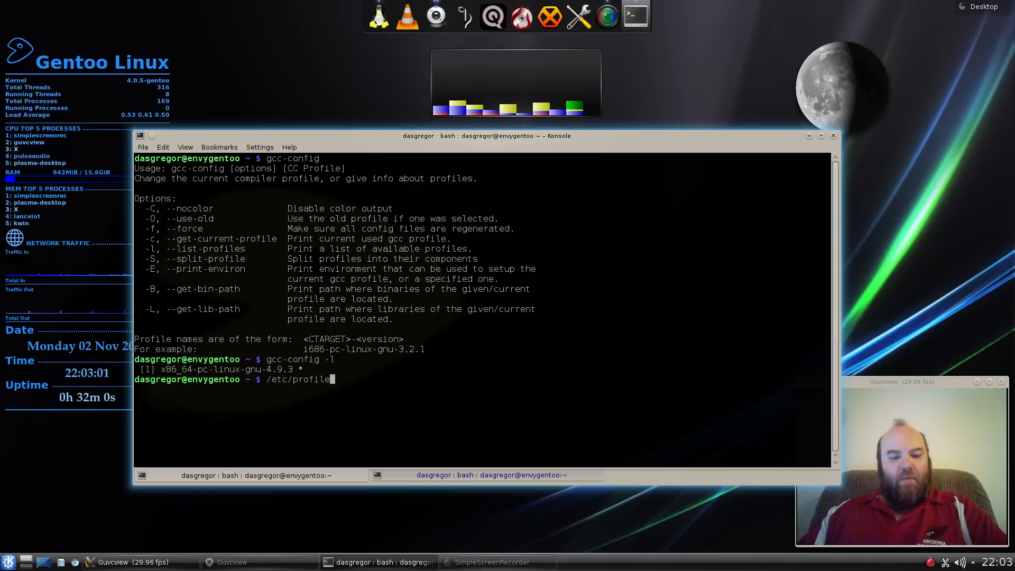